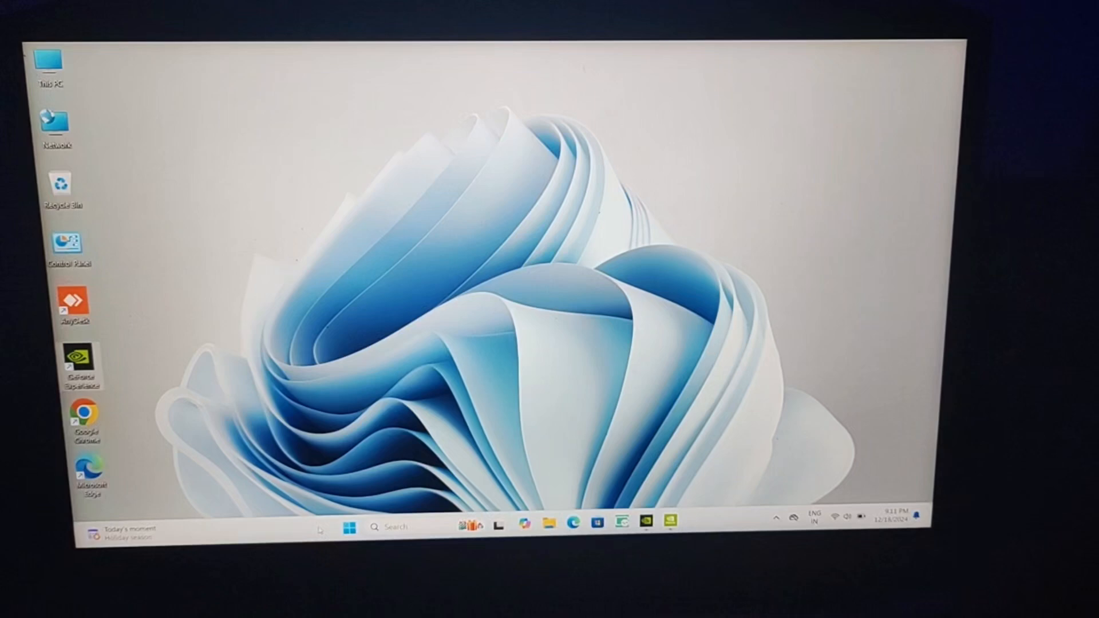
Expand Display adapters and bring up the context menu for Intel(R) UHD Graphics 630.
click(349, 526)
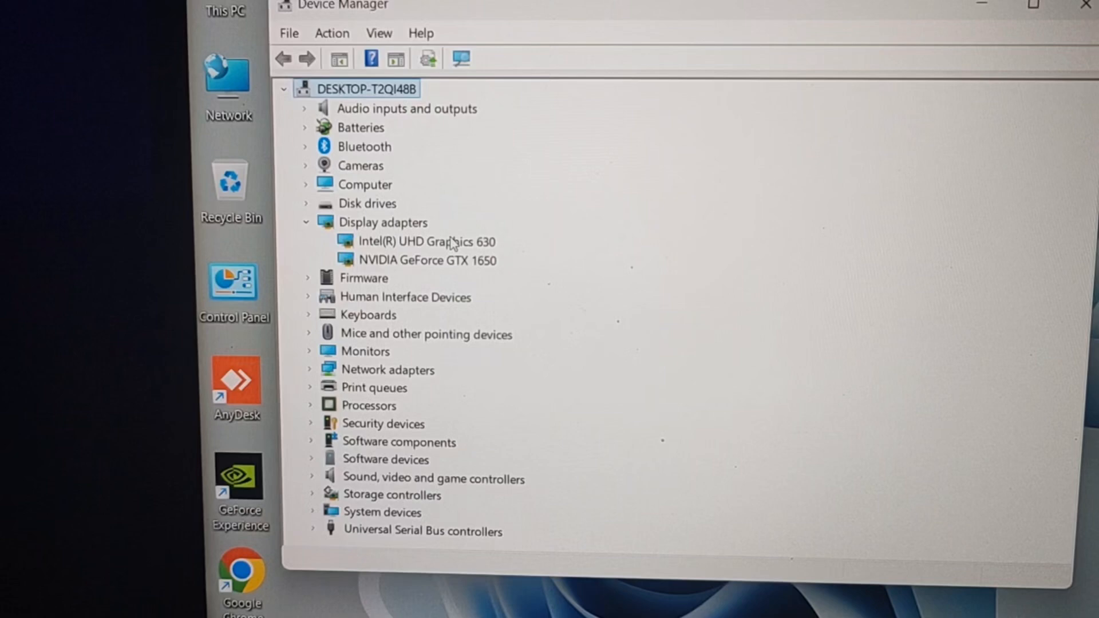
right_click(424, 241)
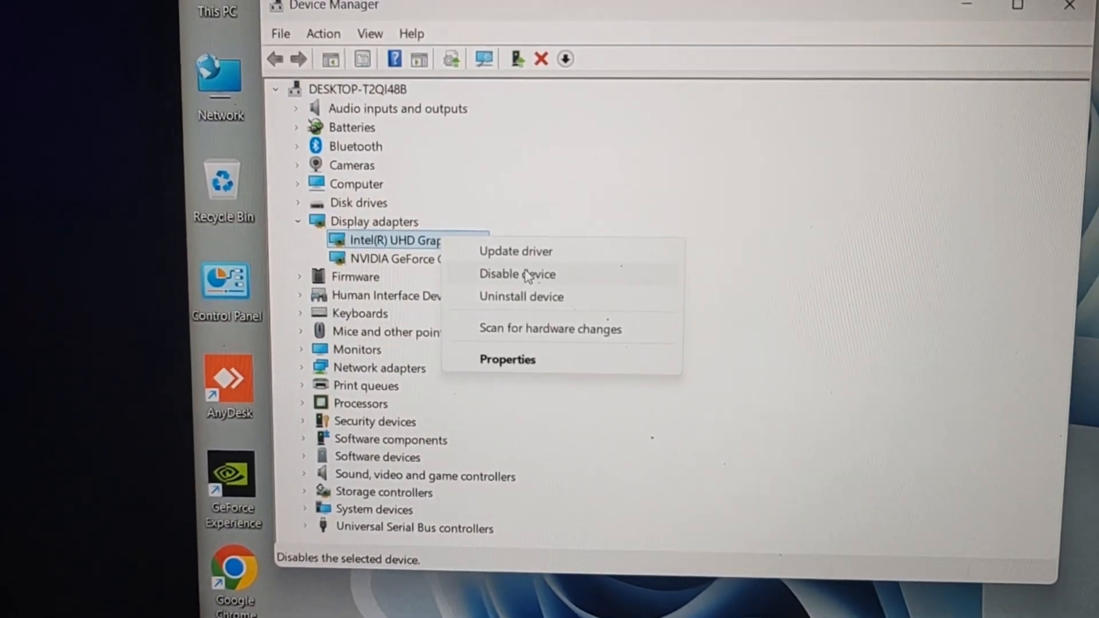